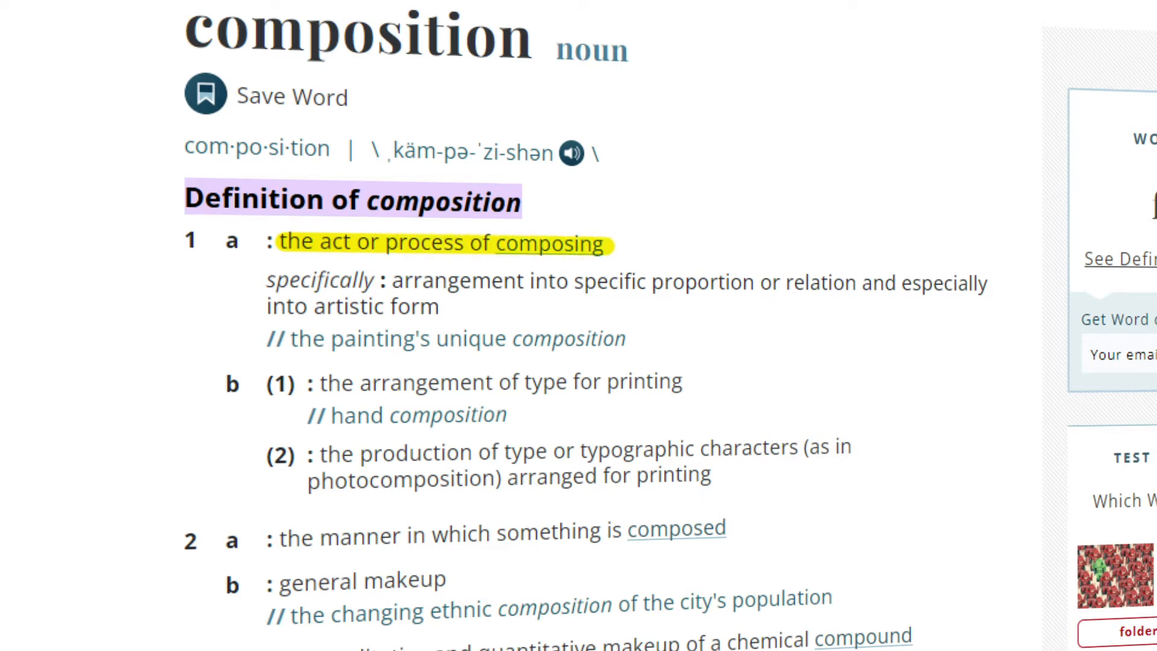
Open Composition Settings for Comp 1 with the HDTV 1080 29.97 preset (1920×1080).
drag(267, 282, 448, 306)
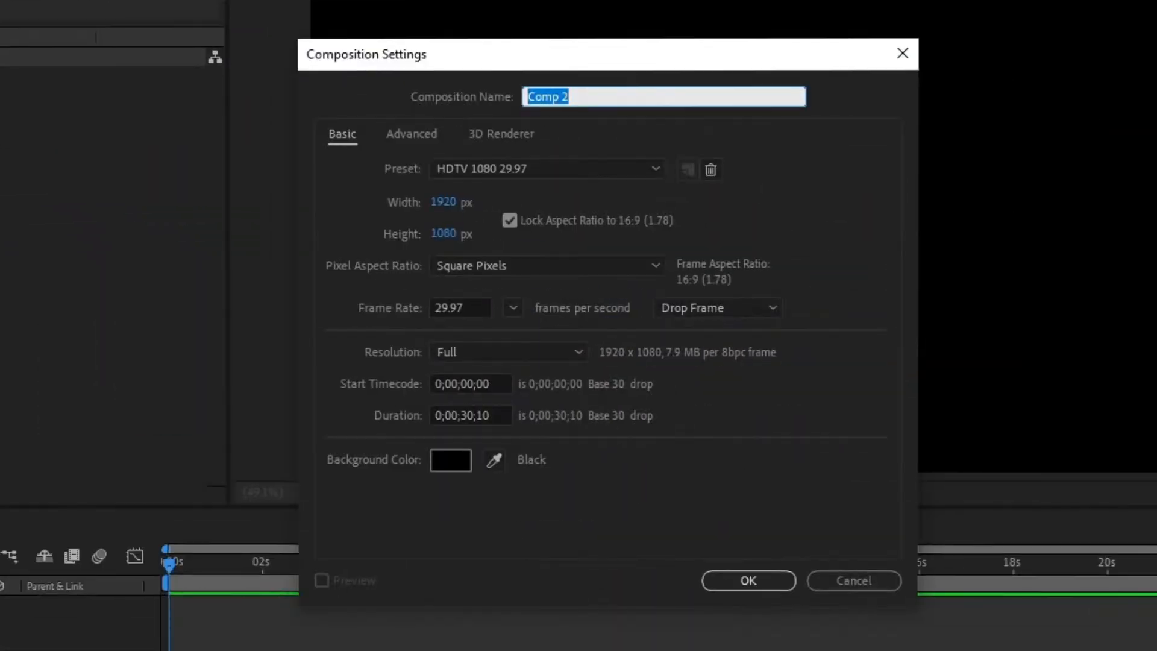
click(749, 580)
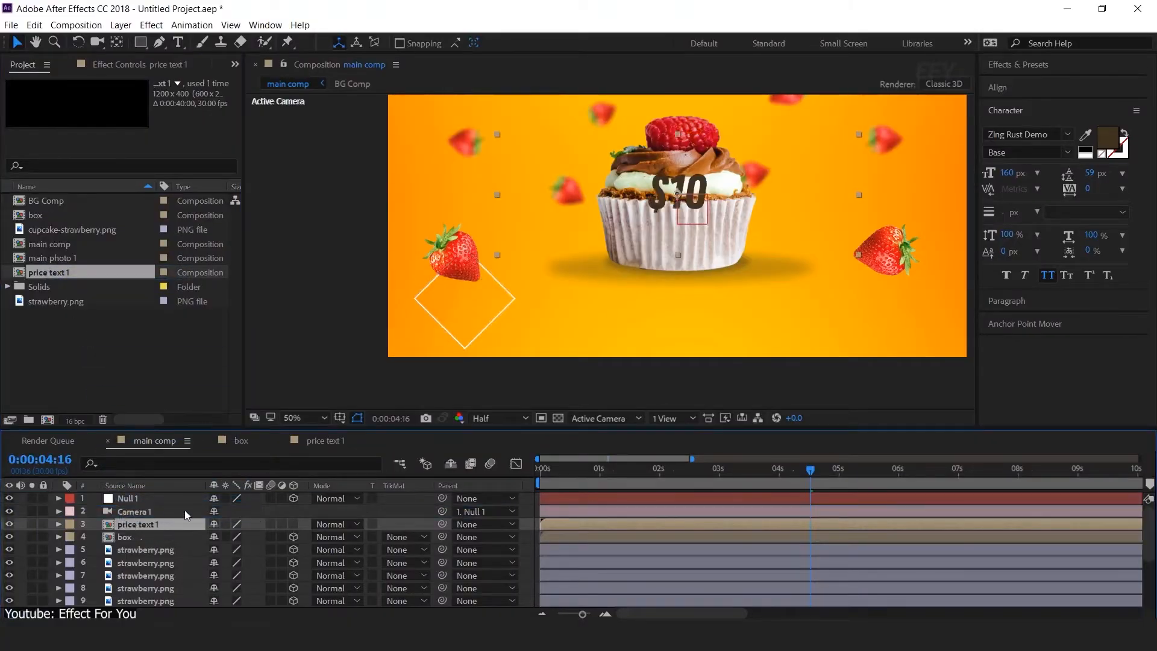
click(138, 524)
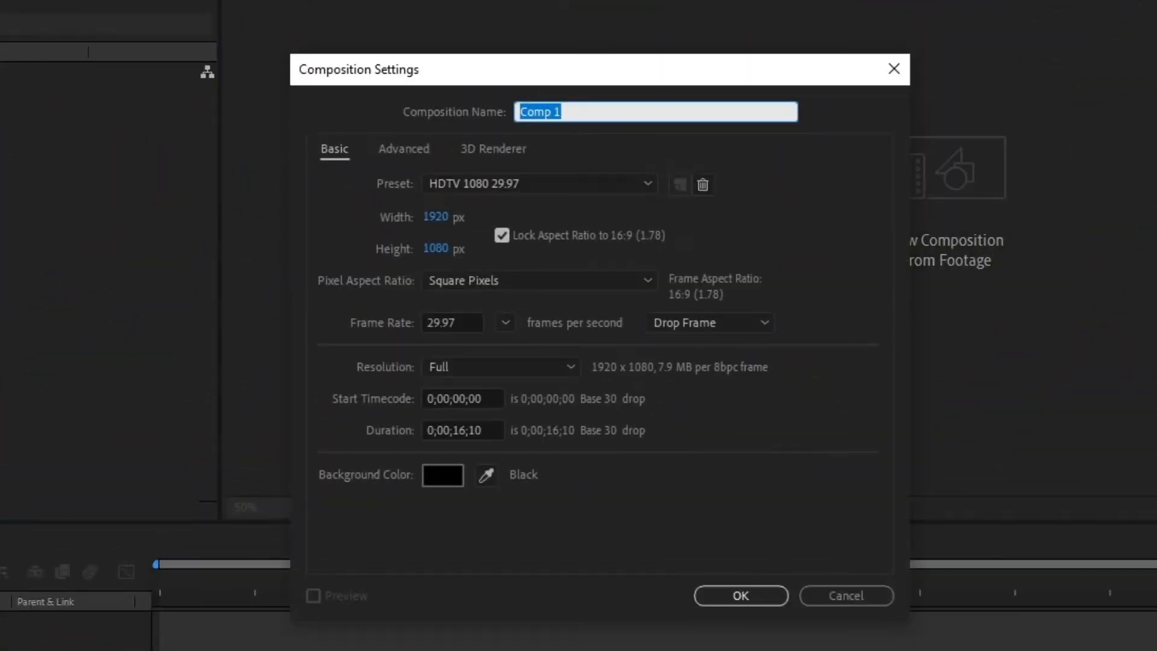
click(539, 281)
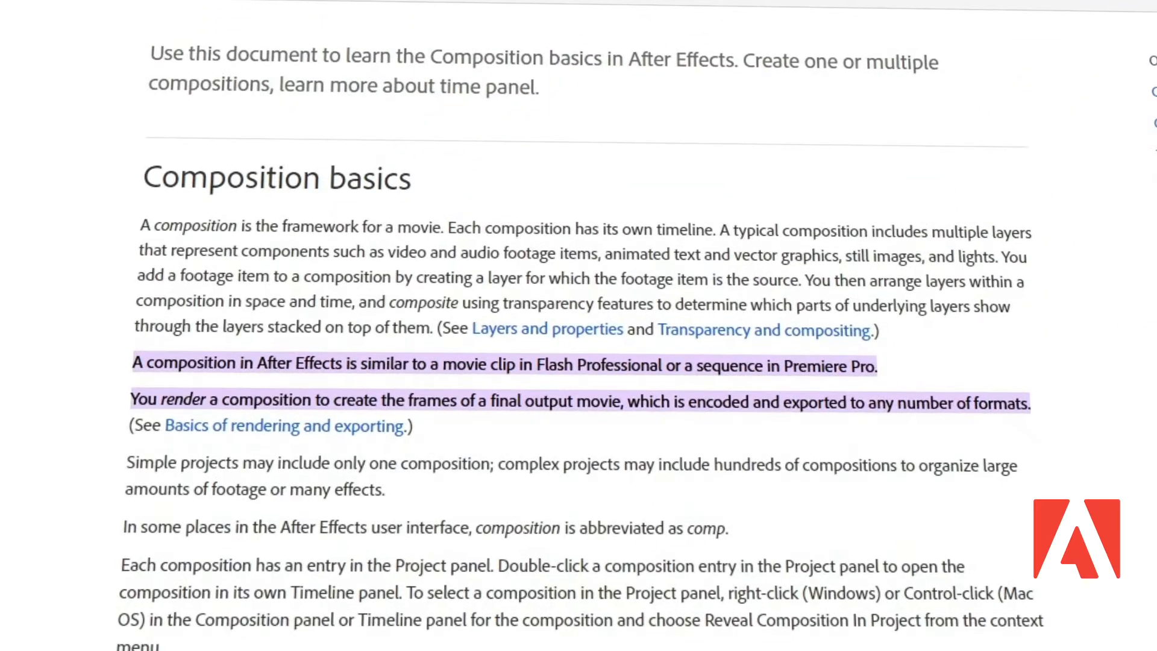
Scroll the Composition basics help article to its explanation of what a composition is.
scroll(down, 3)
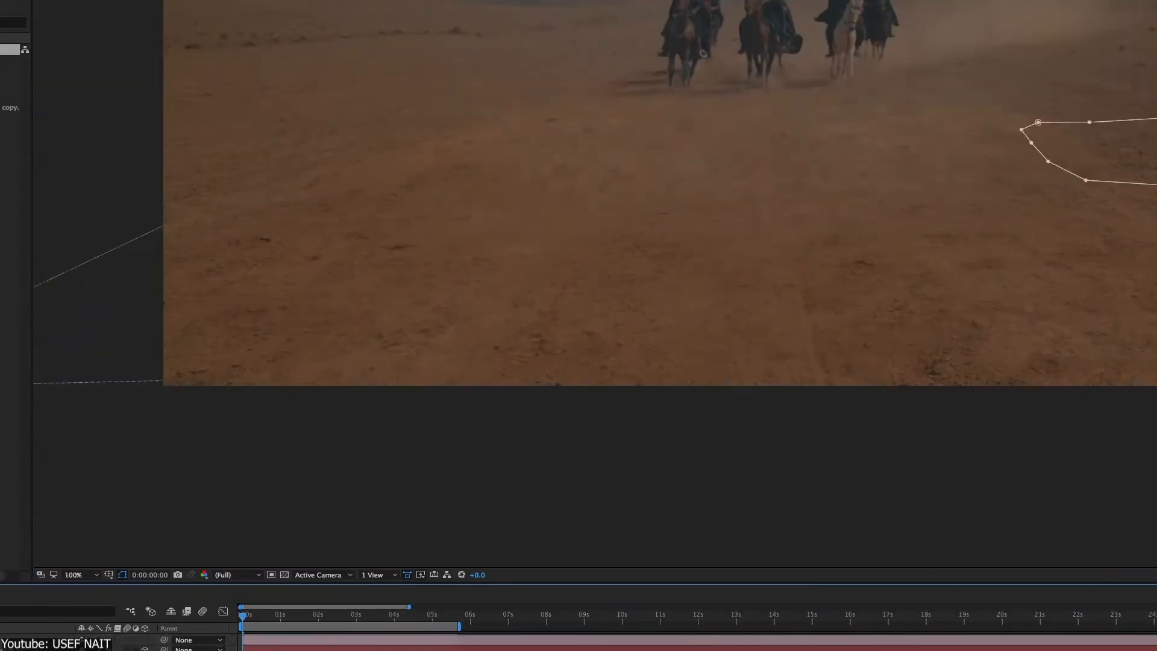
Show the dead frames timeline and search Effects & Presets for Twixtor.
click(428, 630)
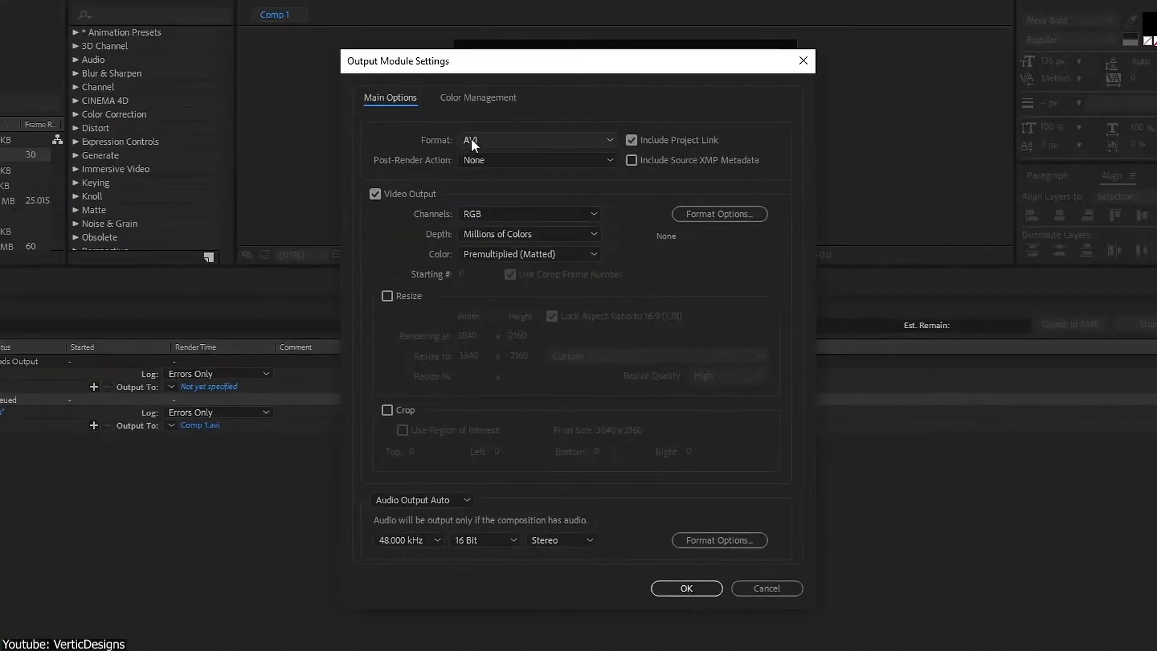
click(536, 140)
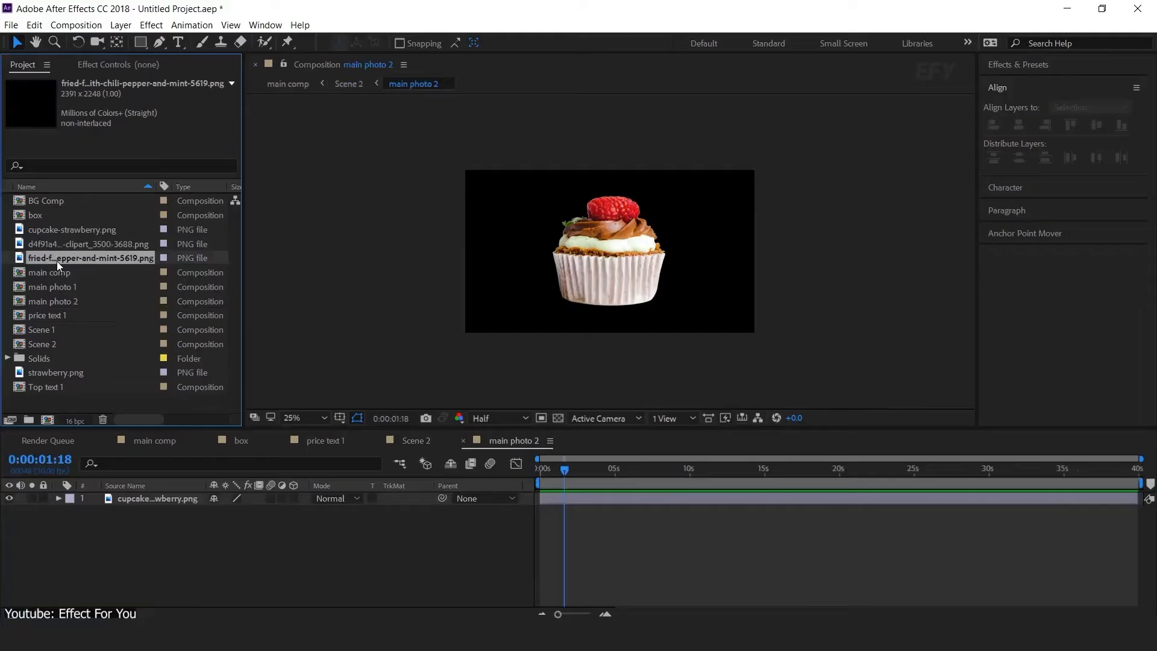
click(158, 498)
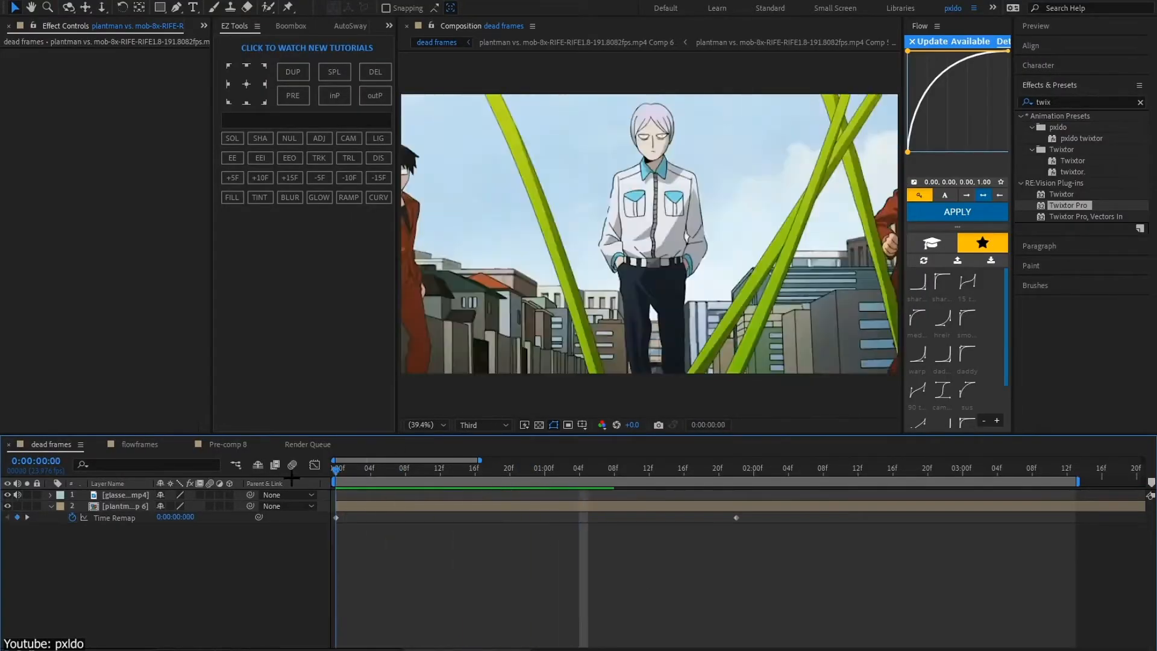
click(492, 468)
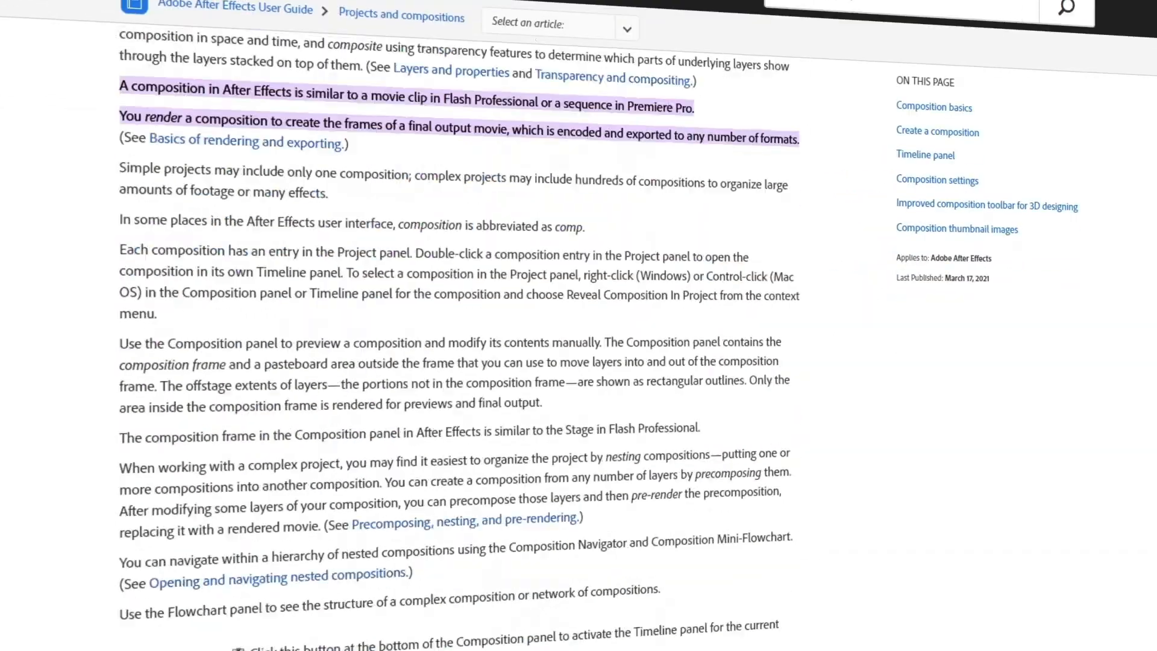
Scroll past the Project panel section to the Composition panel and nesting paragraphs.
scroll(down, 3)
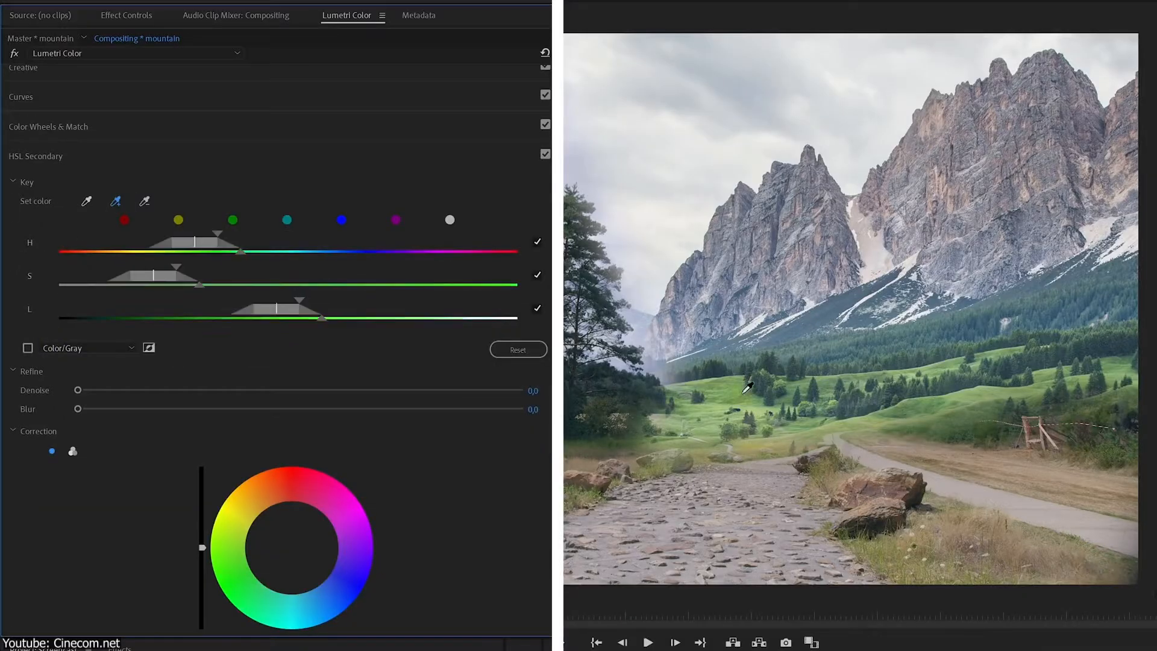
View the mountain-and-lakeside-trees composite in the Program Monitor after adjusting the HSL Secondary key.
click(36, 80)
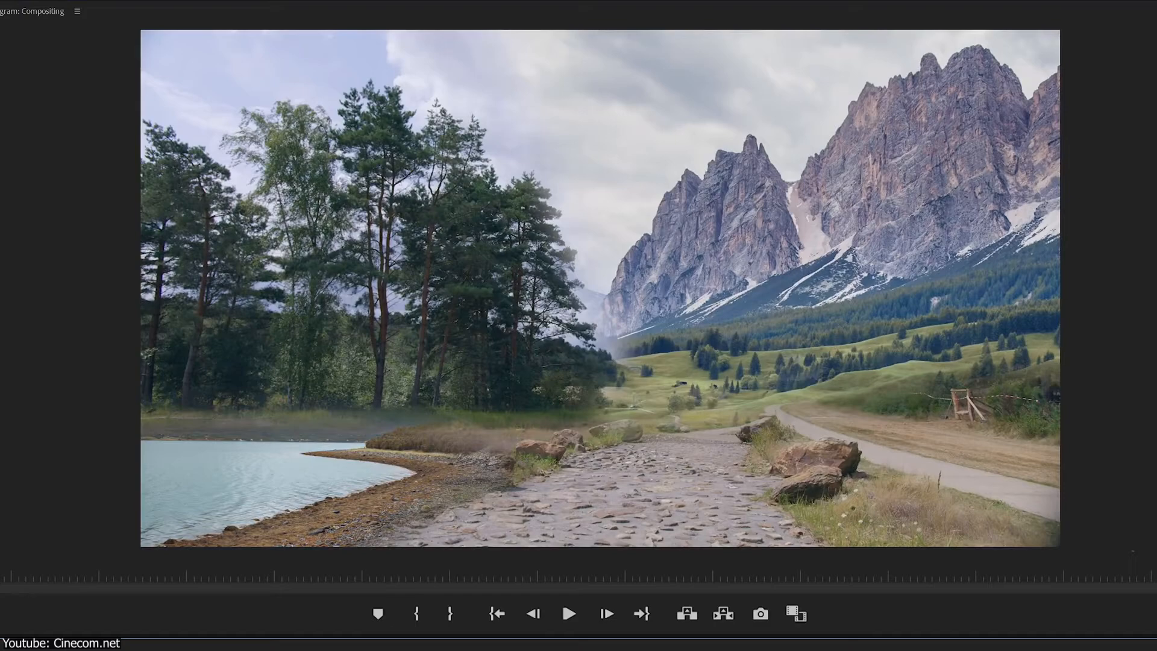
click(536, 139)
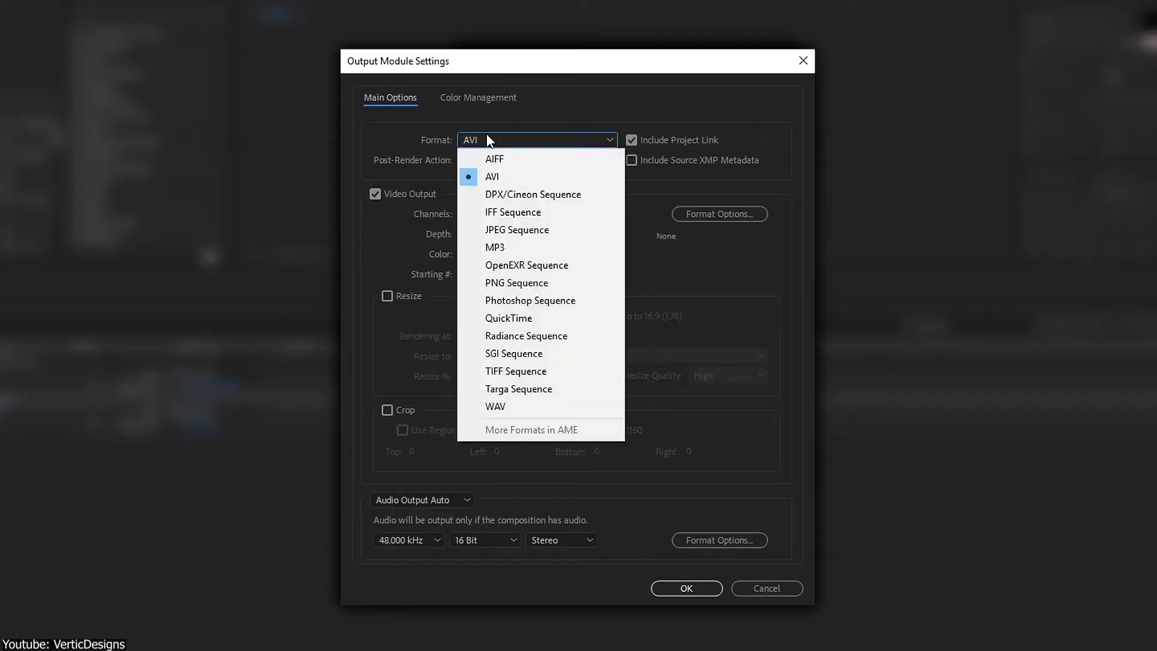
mouse_move(539, 301)
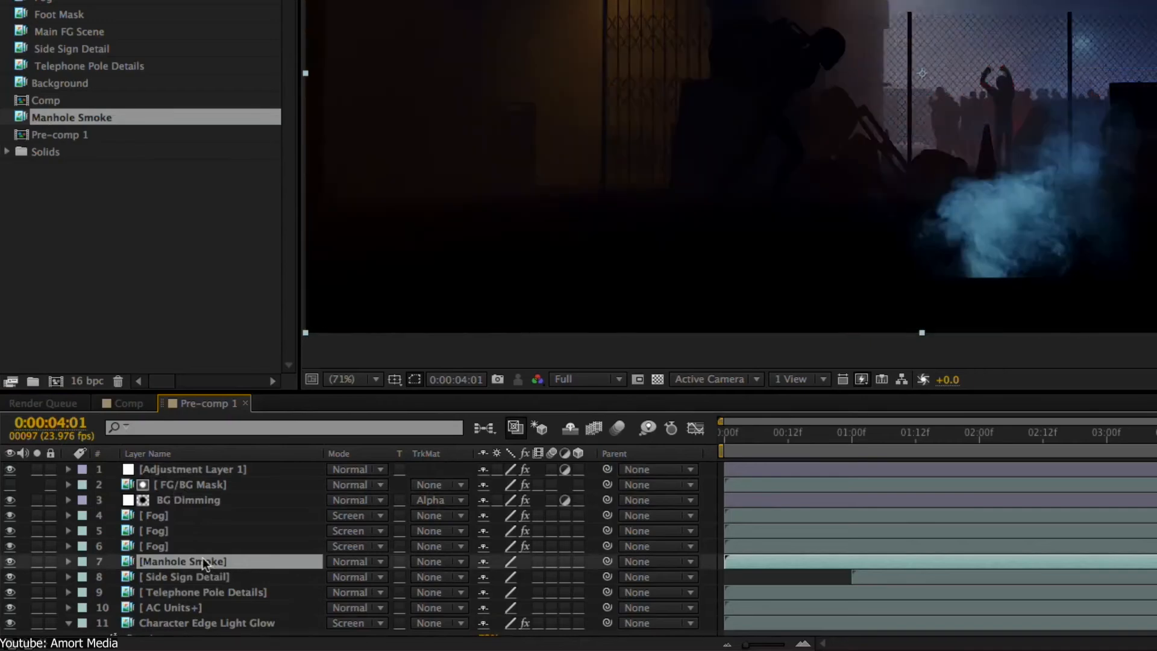
Show the Manhole Smoke layer's blend mode list, including Screen, in Pre-comp 1.
click(357, 561)
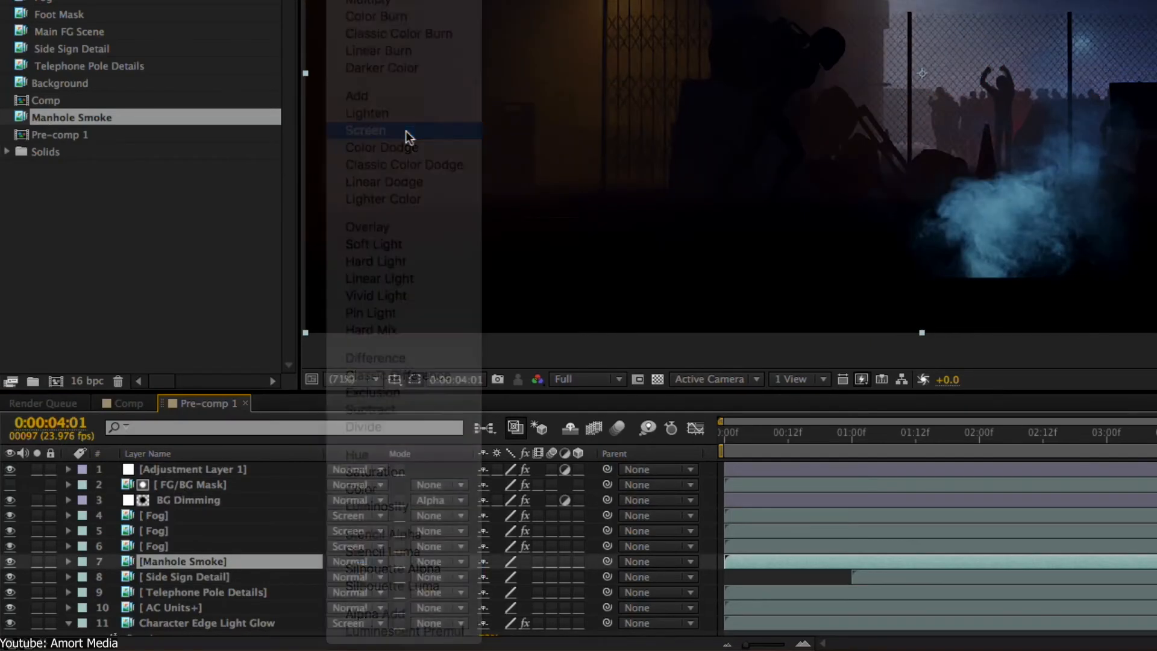